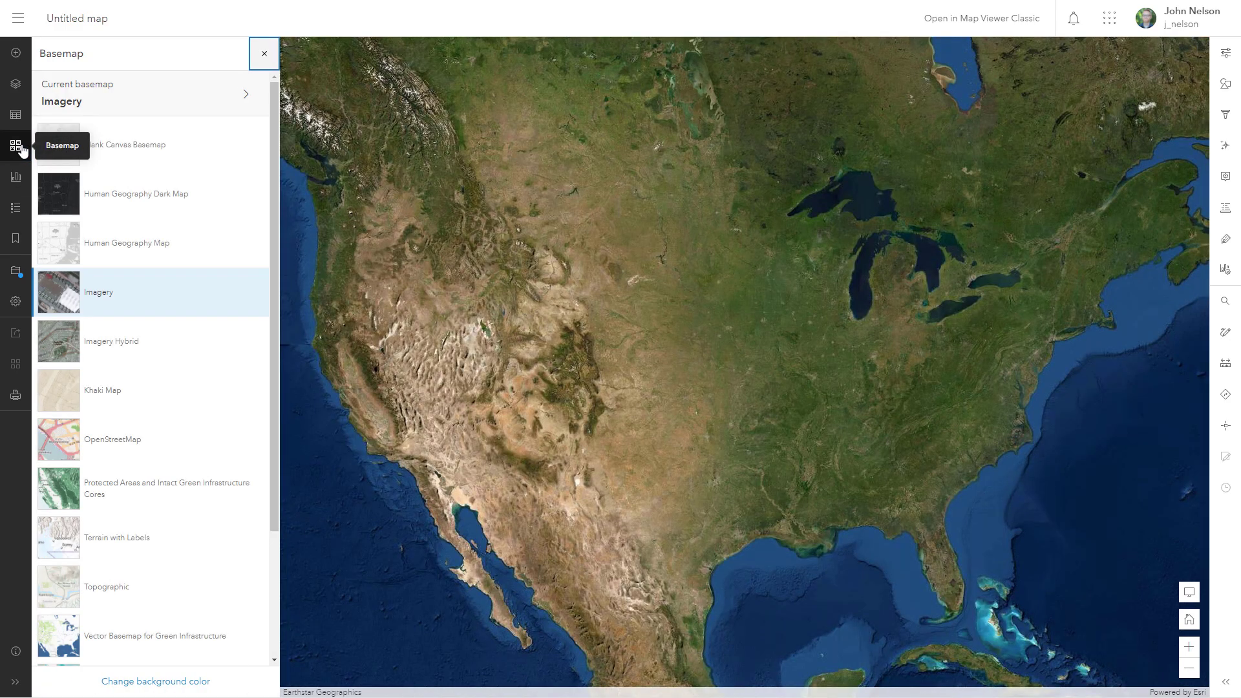
Preview the imagery-with-labels and Human Geography Dark basemaps, then return to plain Imagery
click(112, 342)
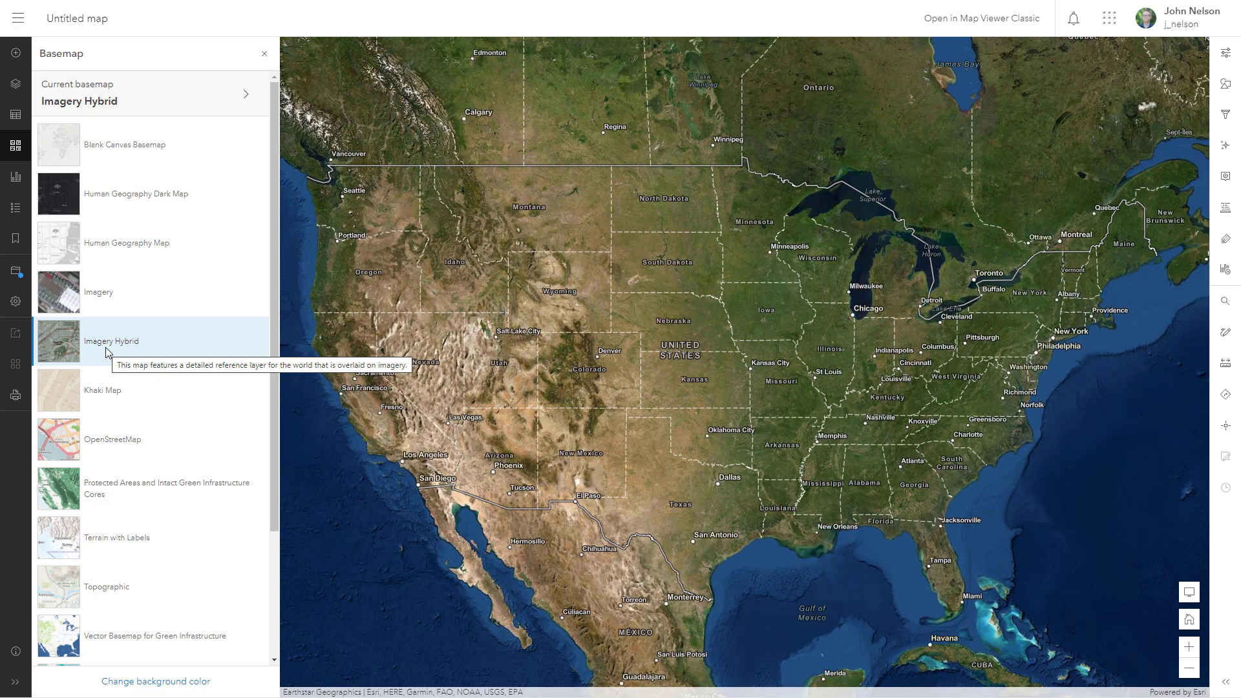
mouse_move(106, 199)
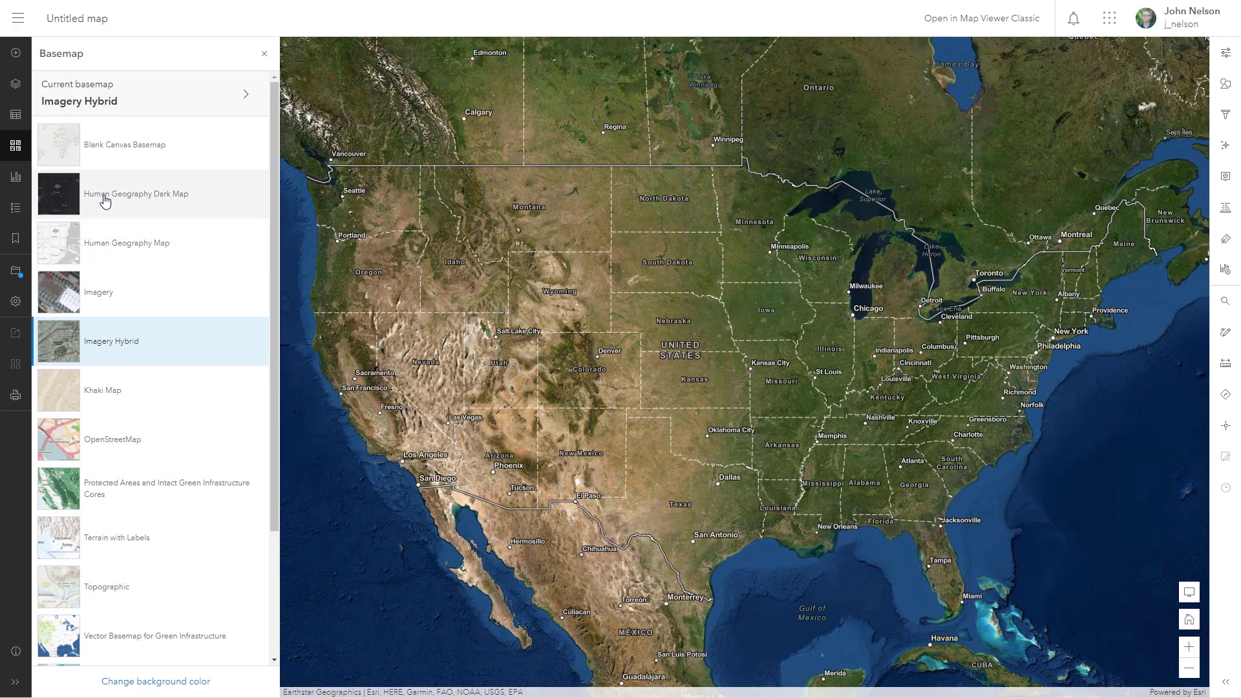
click(137, 194)
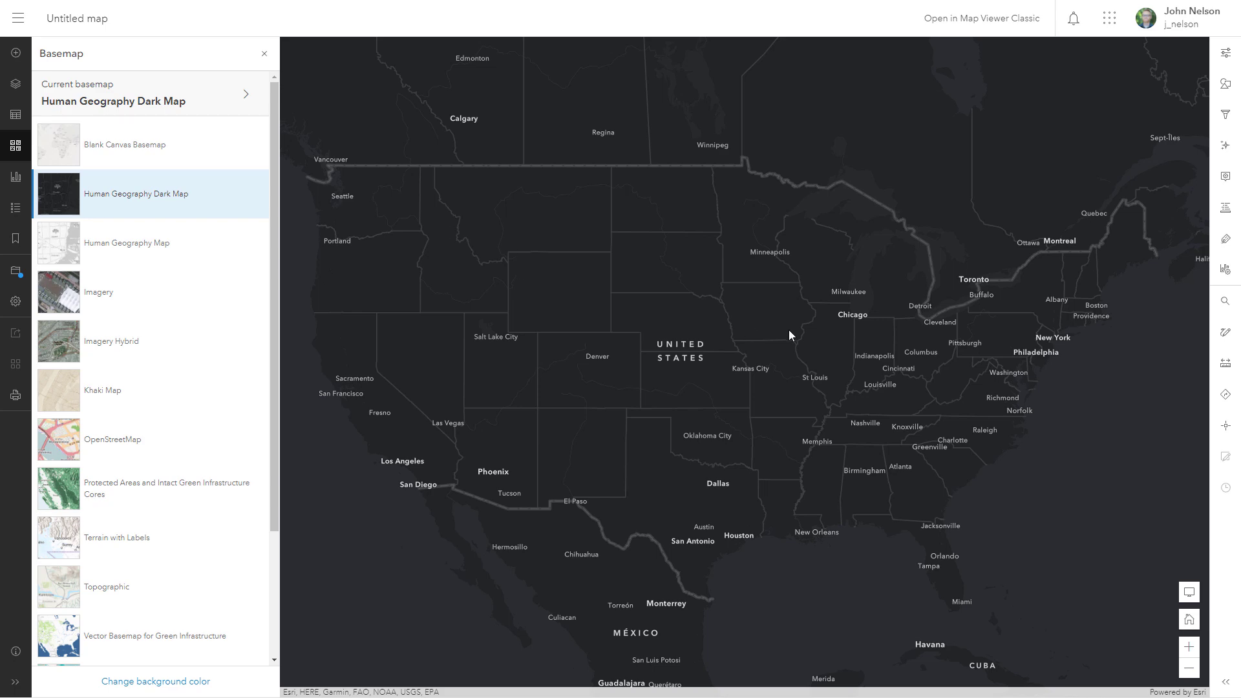
click(99, 291)
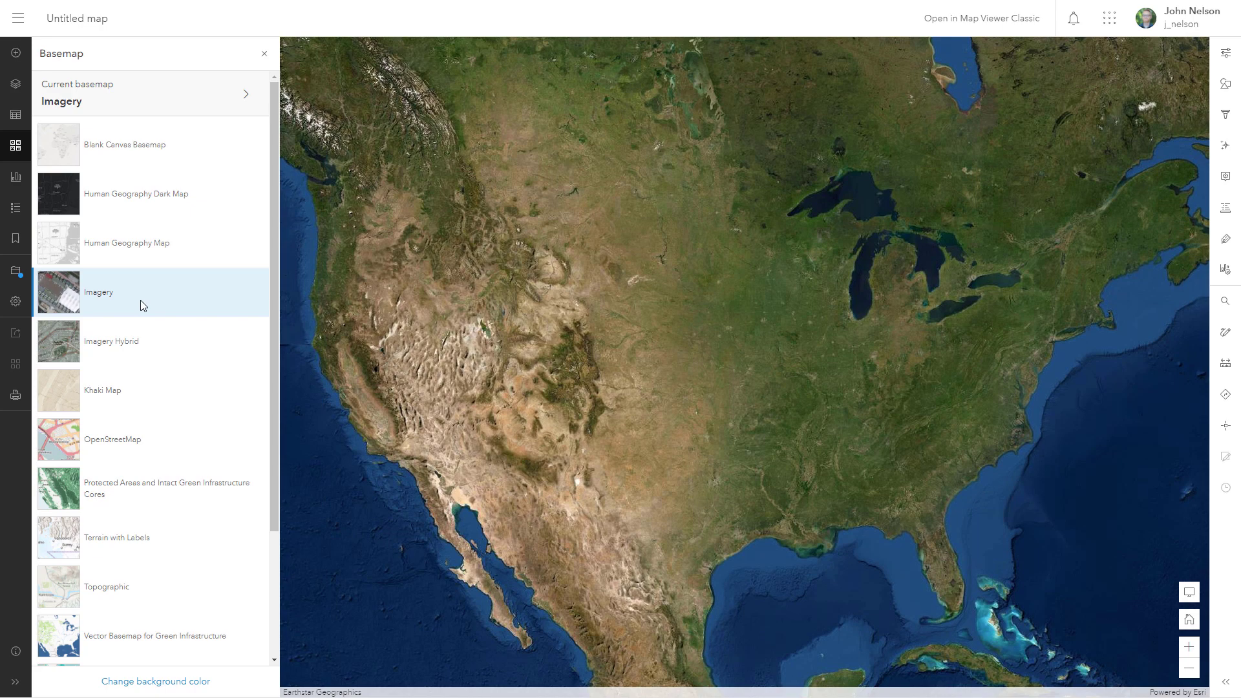
mouse_move(147, 297)
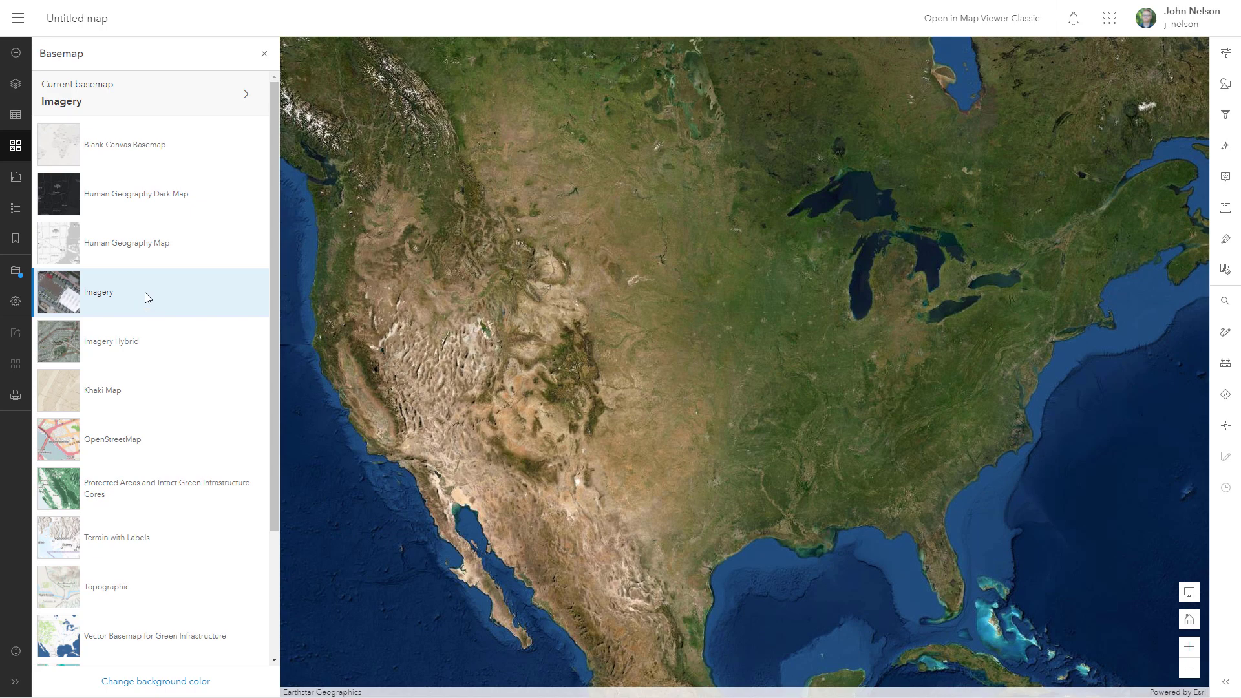
Add a layer to the current basemap by searching Living Atlas for 'human geography'
click(155, 93)
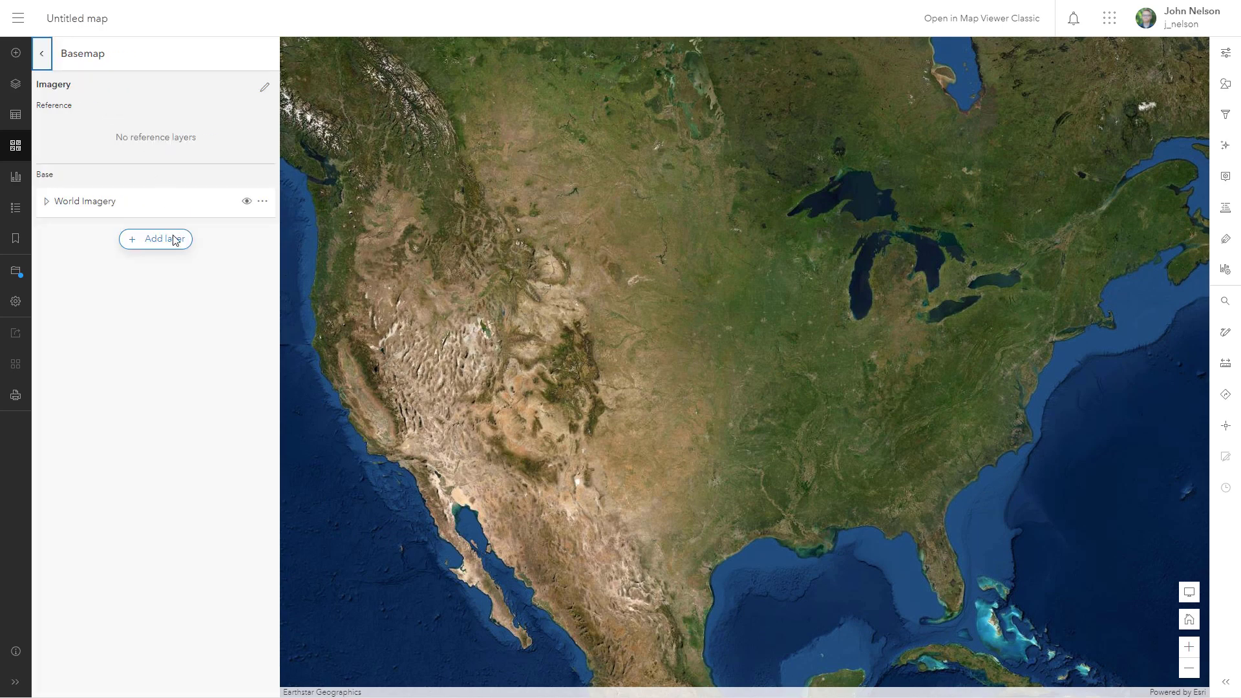
click(155, 240)
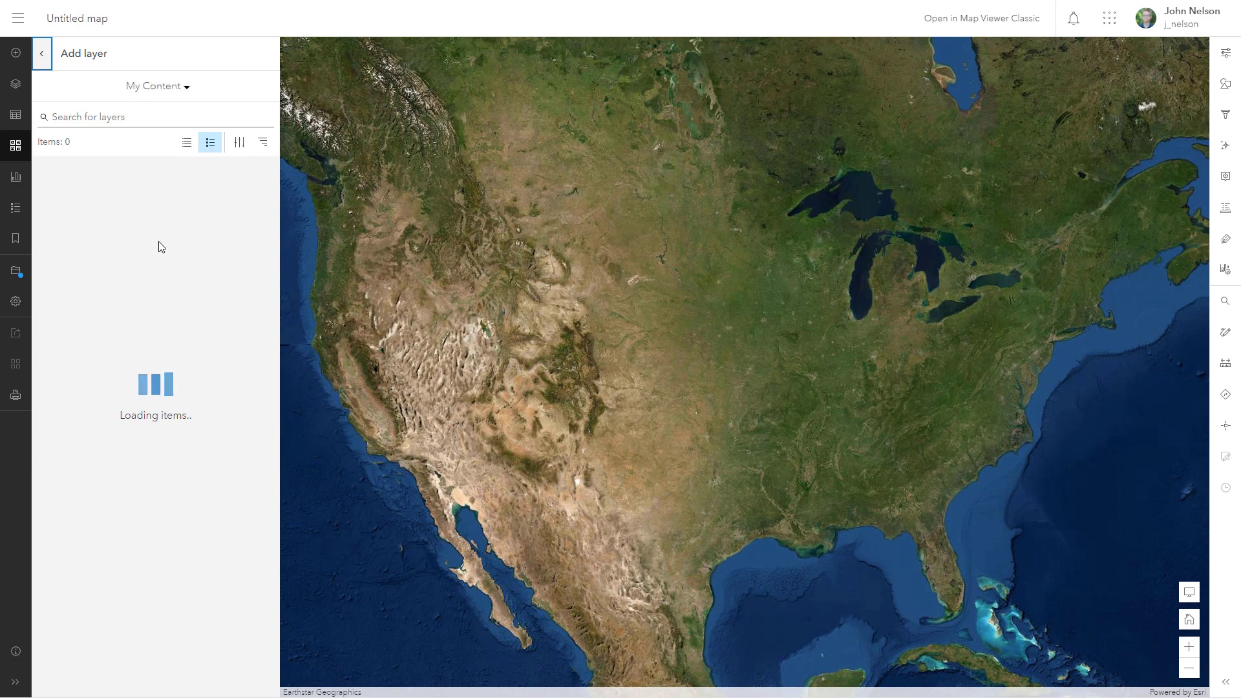
click(157, 85)
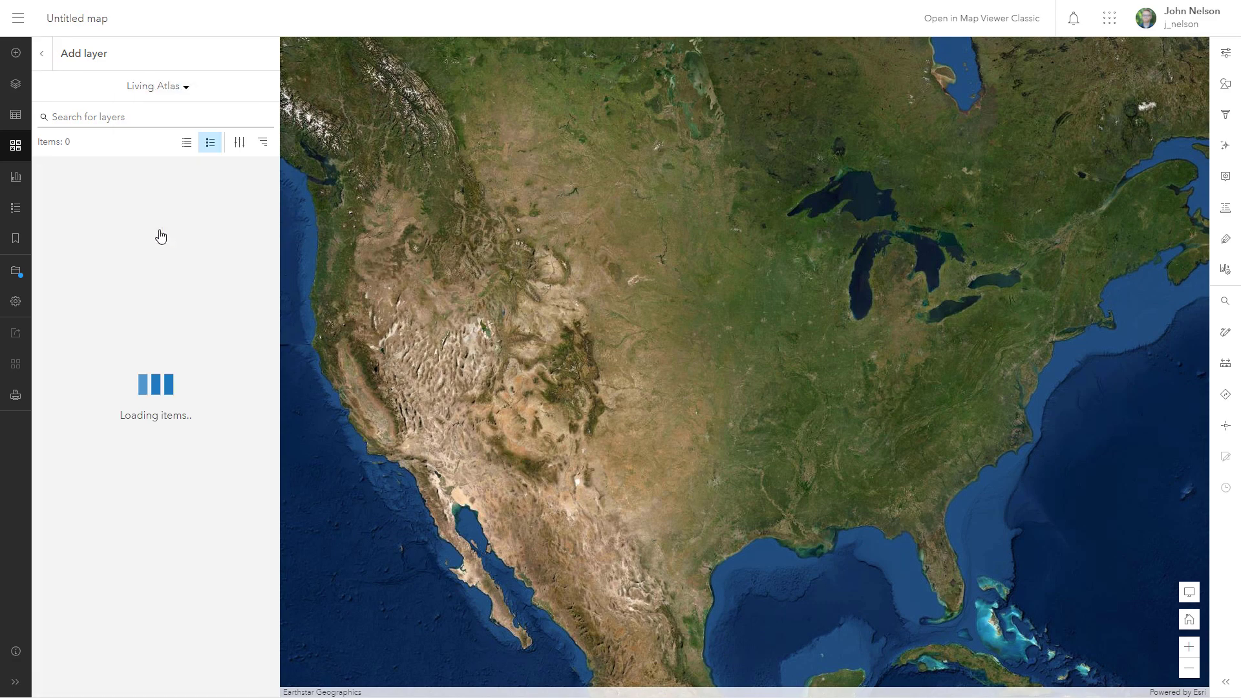
click(119, 116)
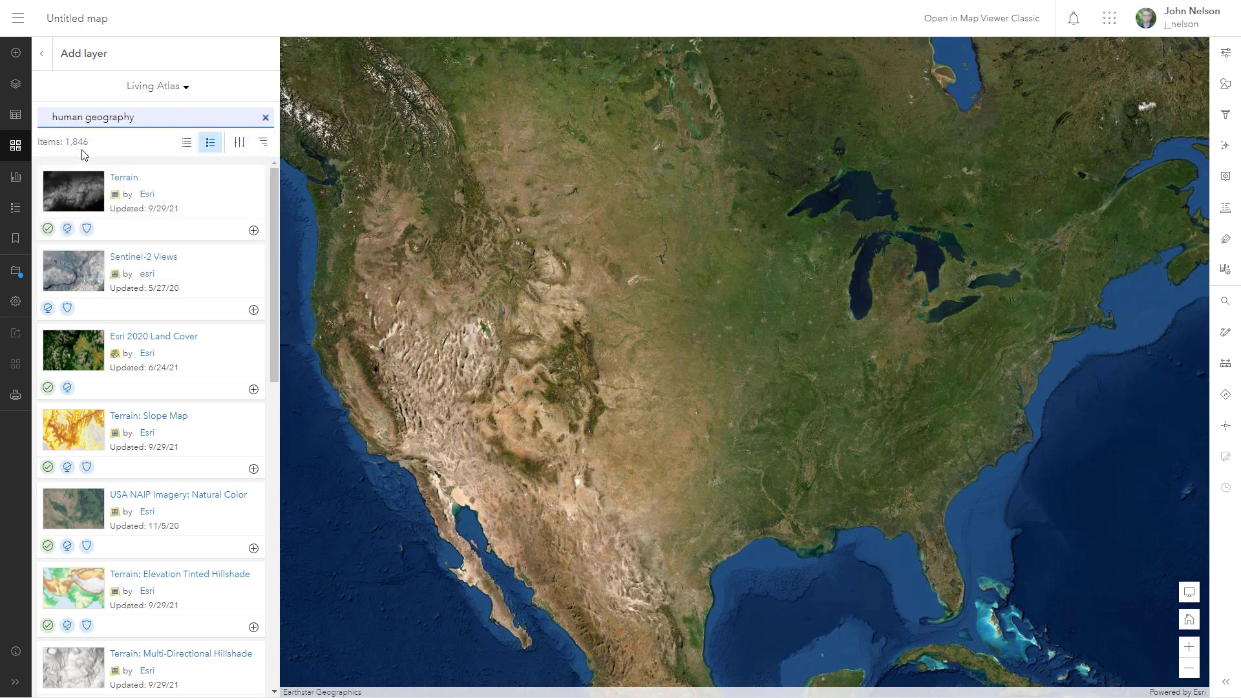
text(human geography)
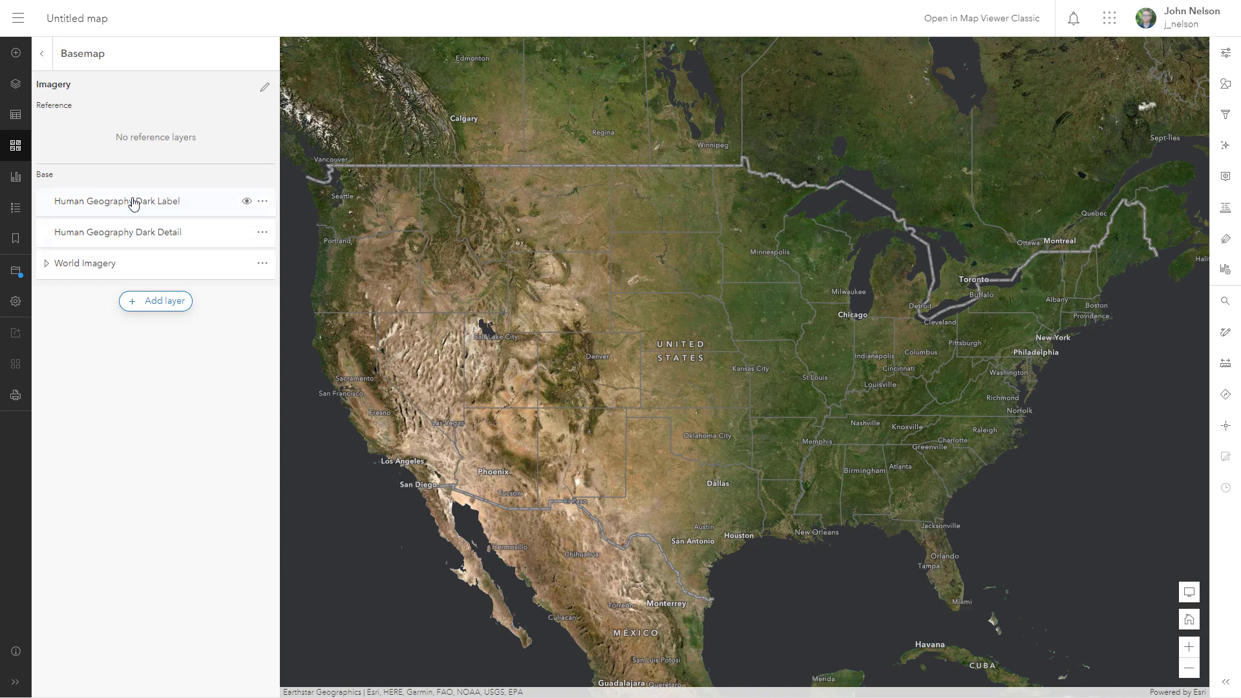
mouse_move(14, 83)
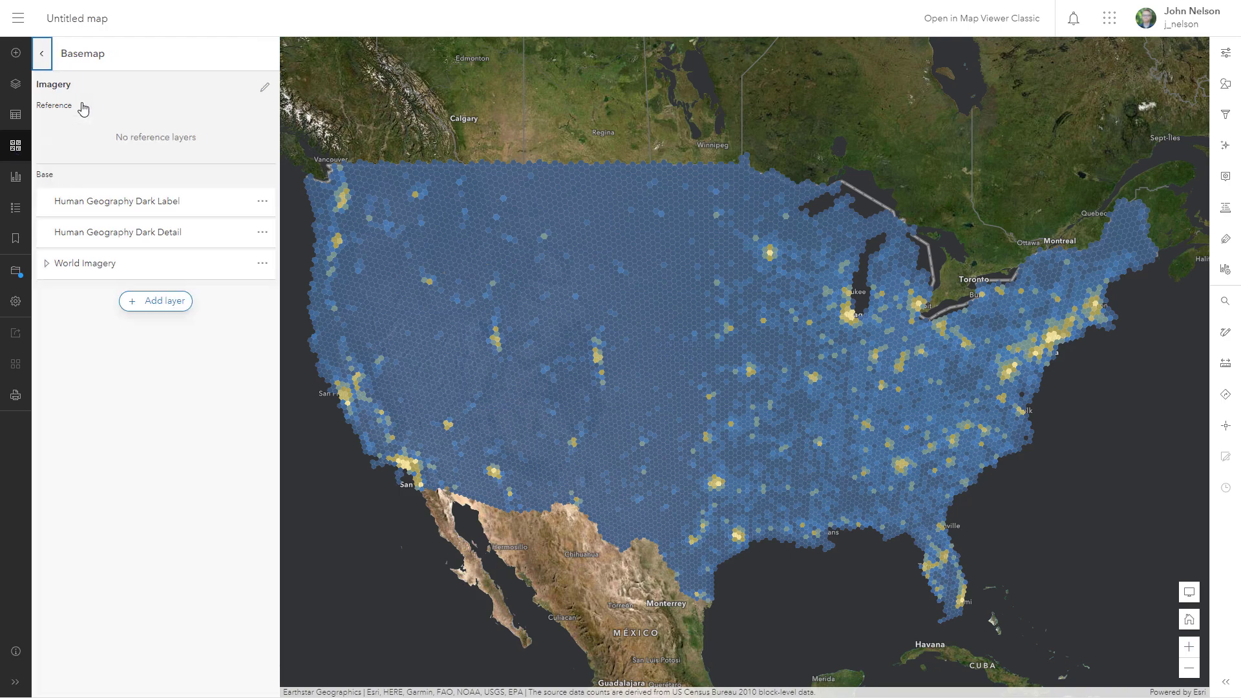
mouse_move(109, 221)
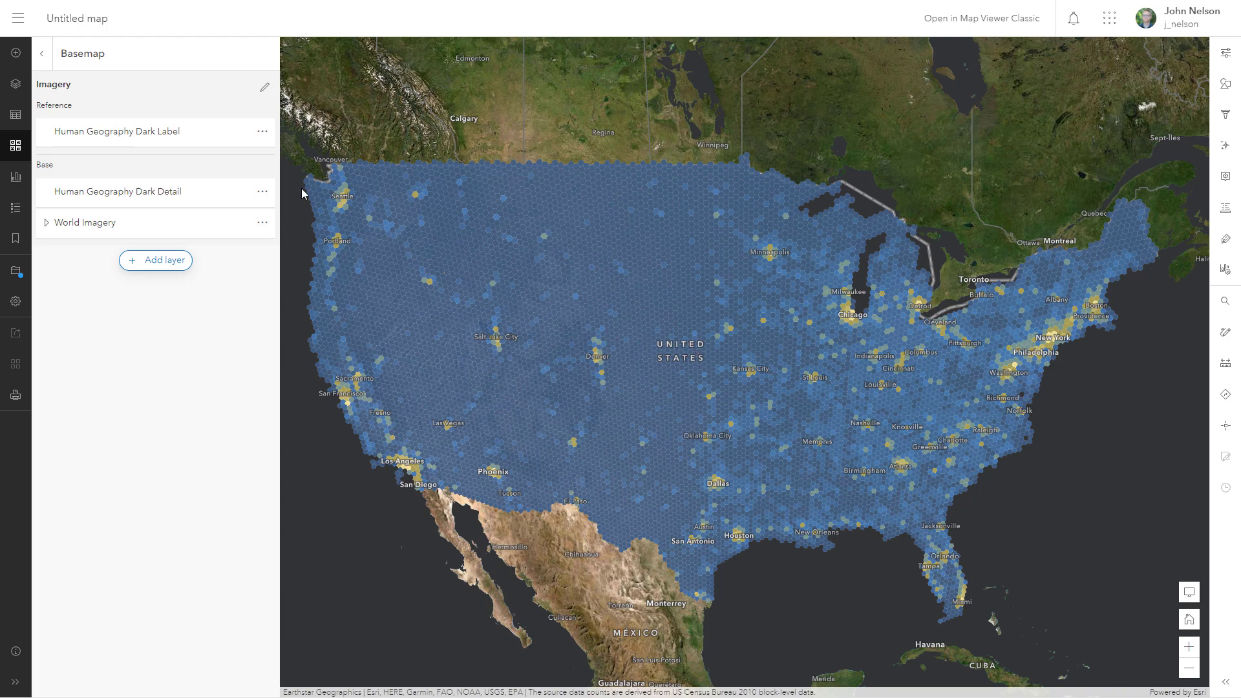
mouse_move(176, 168)
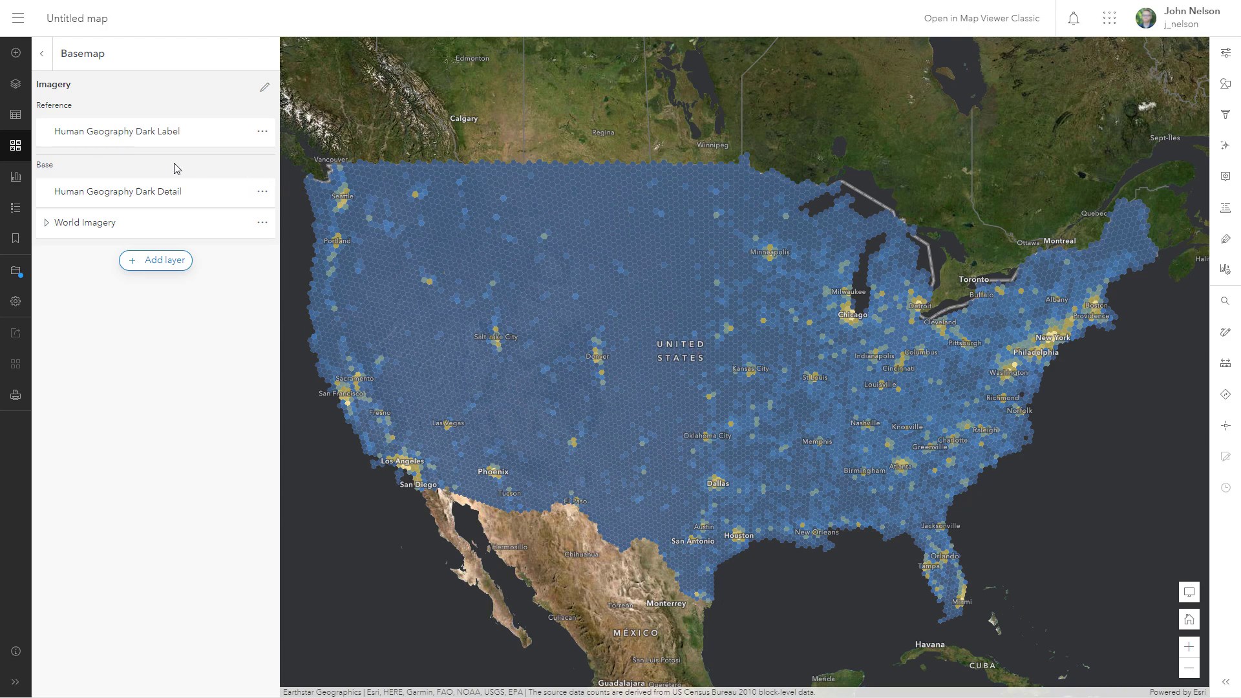